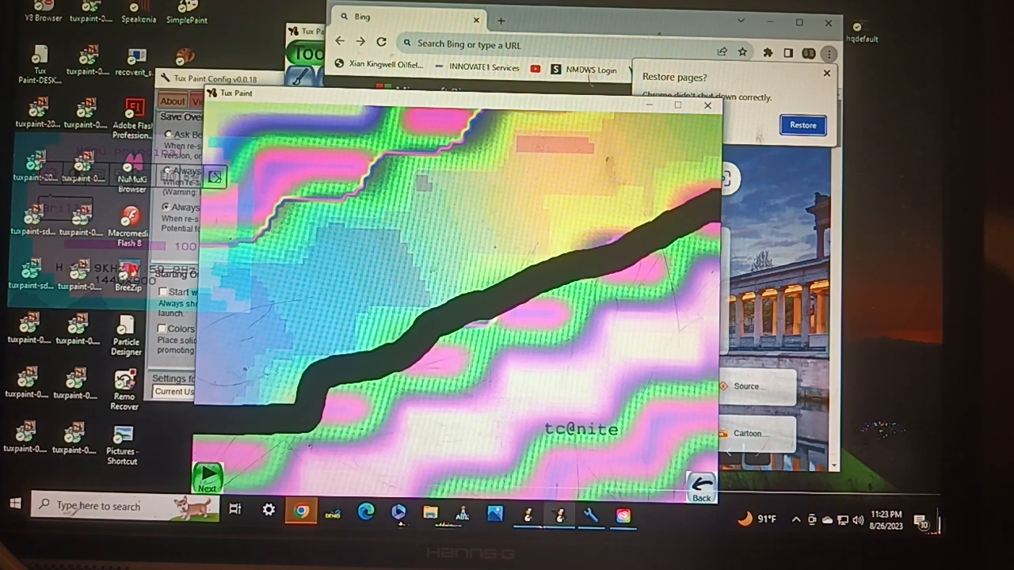
# - Advance from the wavy pink-and-green starter to the brown-and-red scene
pyautogui.click(507, 238)
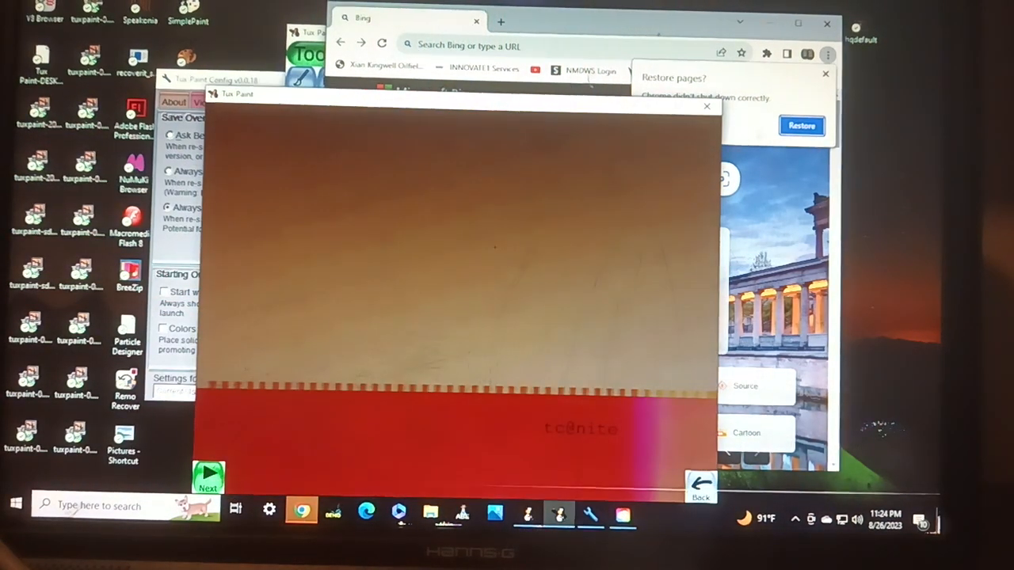
# - Bring up the grey speckled starter and paint a thick black horizontal stroke across its middle
pyautogui.moveTo(388, 301); pyautogui.dragTo(380, 412)
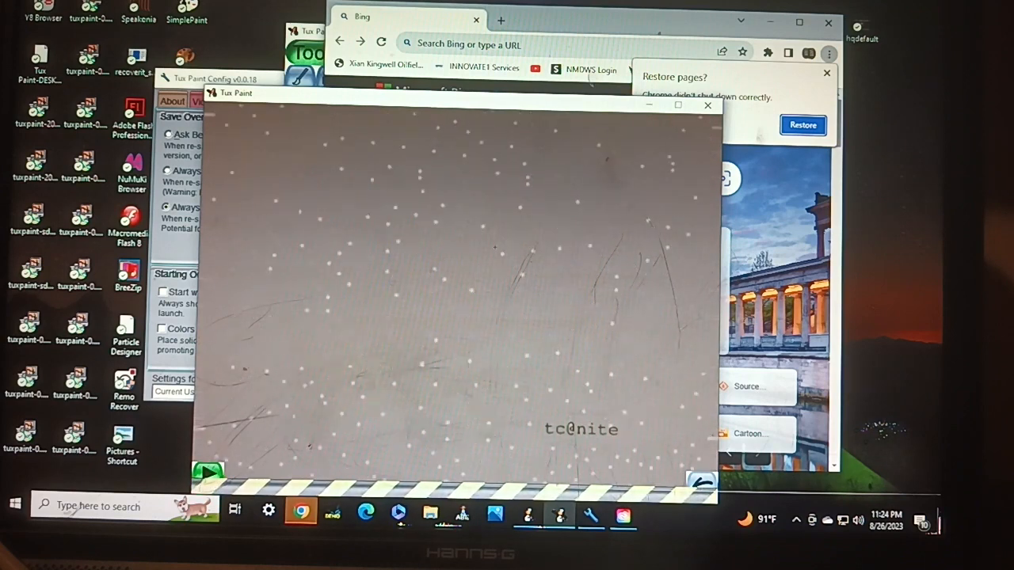
pyautogui.moveTo(206, 325); pyautogui.dragTo(610, 317)
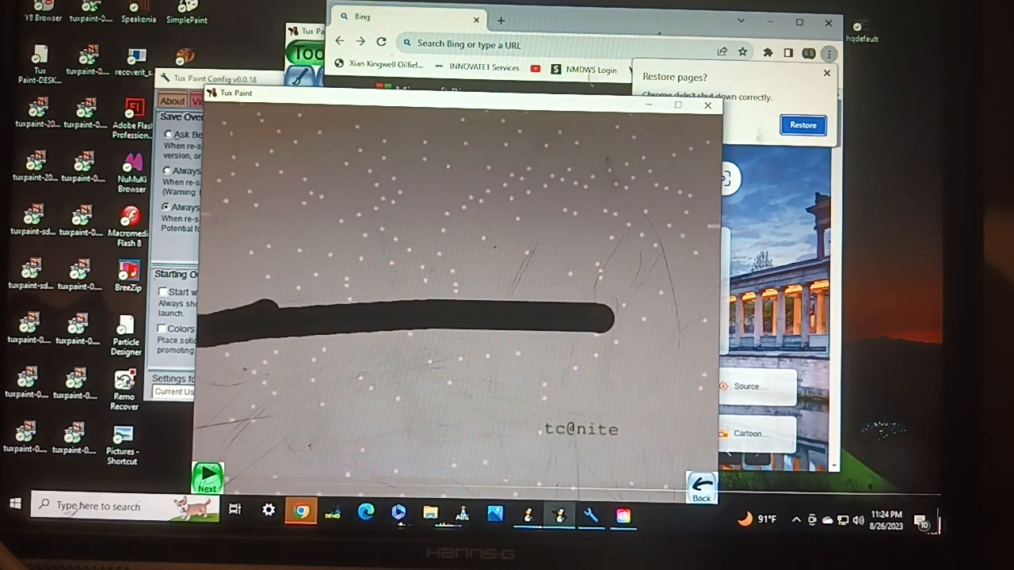